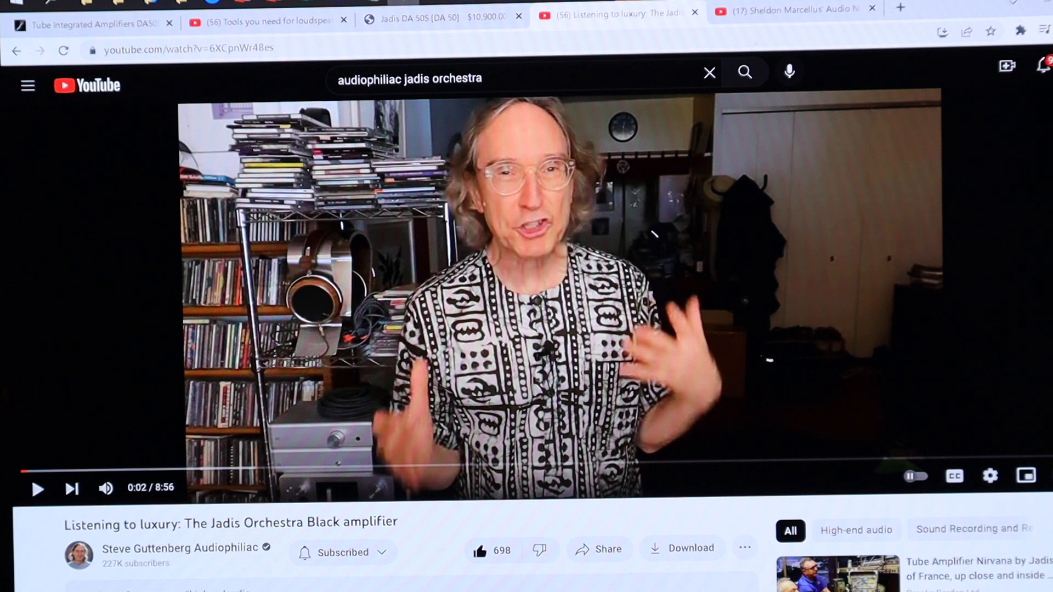
Step: Switch from the YouTube review to the Jadis Electronics DA50S specifications page (30W Class-A)
left_click(93, 24)
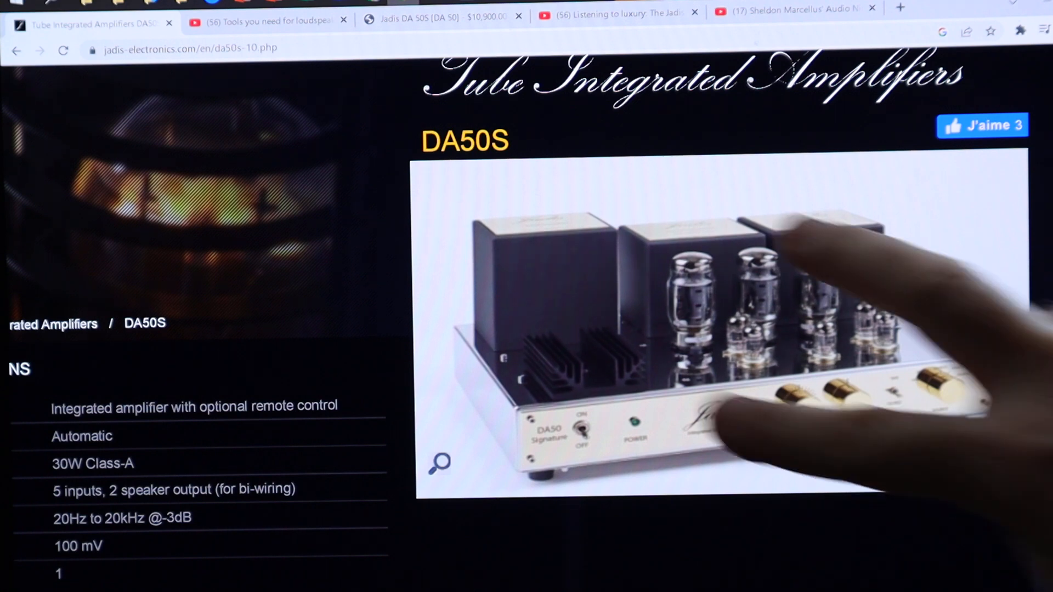
scroll("down", 3)
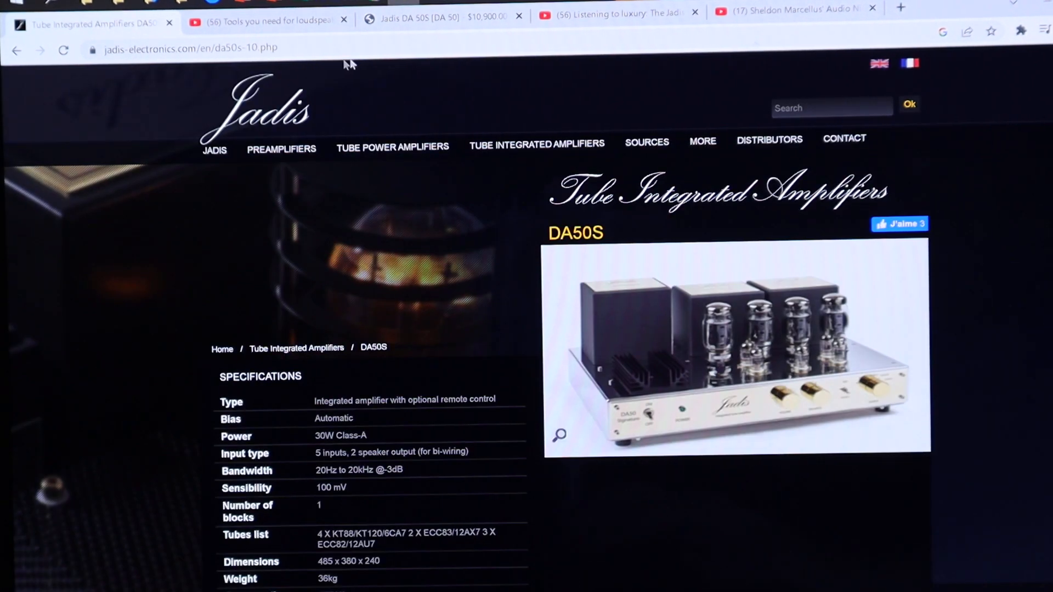
Step: Bring up Audiophile Zone's Jadis DA 50S product page priced at $10,900.00
left_click(435, 18)
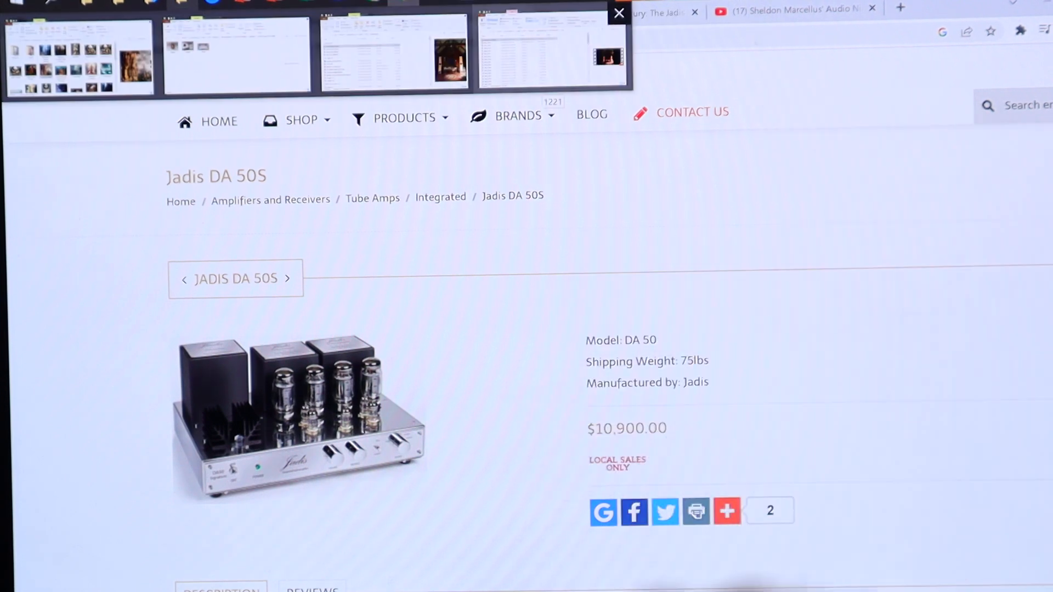
left_click(519, 115)
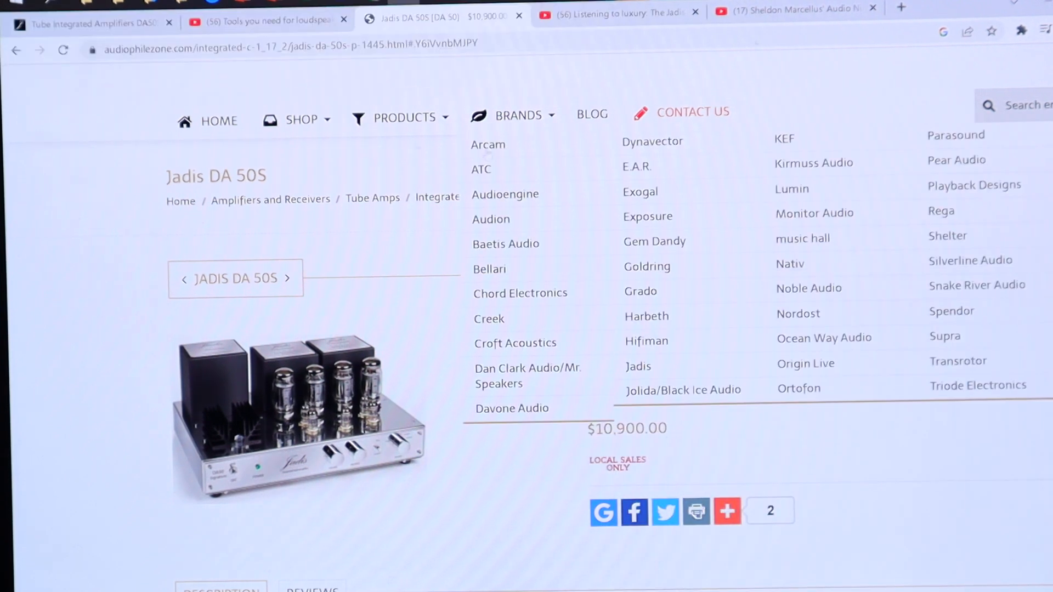